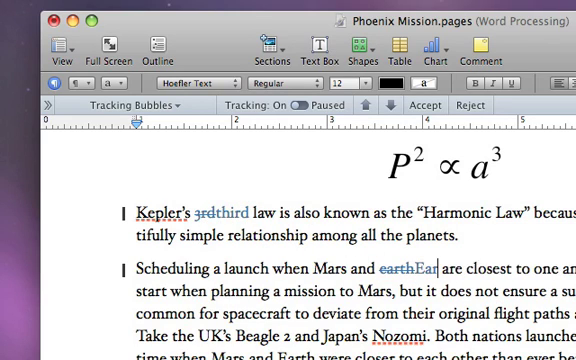
Show the tracked changes as bubbles in the margin beside the Phoenix Mission text.
scroll("down", 3)
type("th")
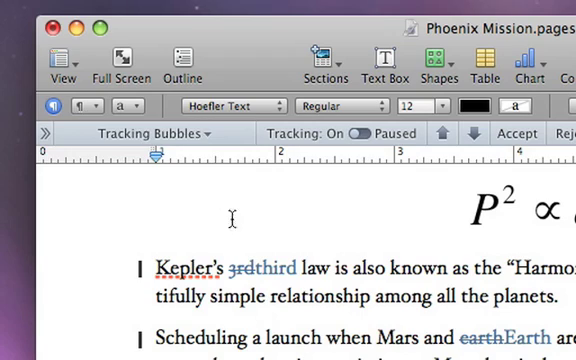
left_click(152, 132)
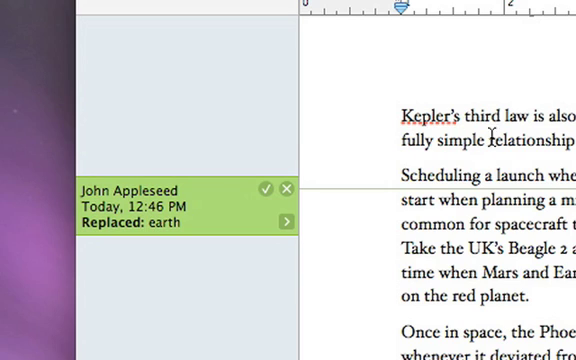
Reveal the gear menu of tracked-change actions, including Accept All Changes.
left_click(292, 132)
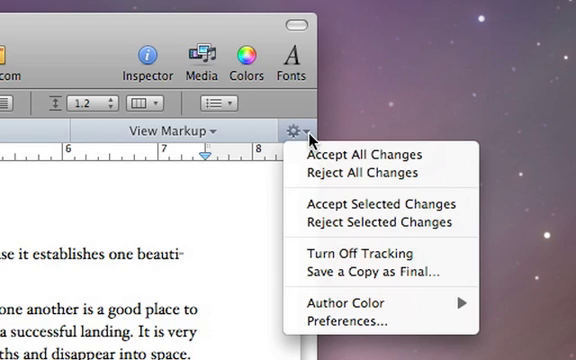
mouse_move(364, 154)
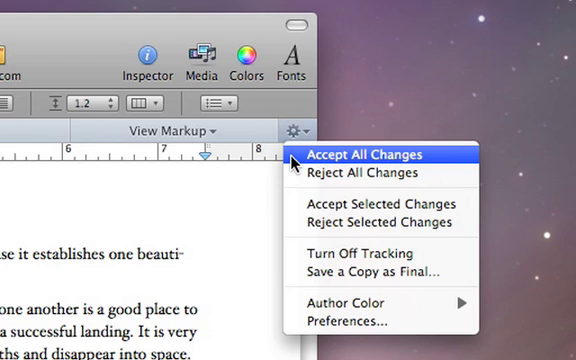